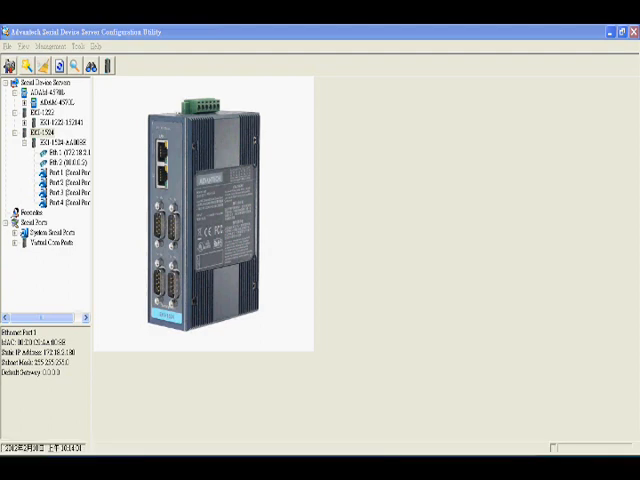
Select the EKI device server in the tree to show its Summary with Ethernet interfaces and four serial ports.
click(48, 130)
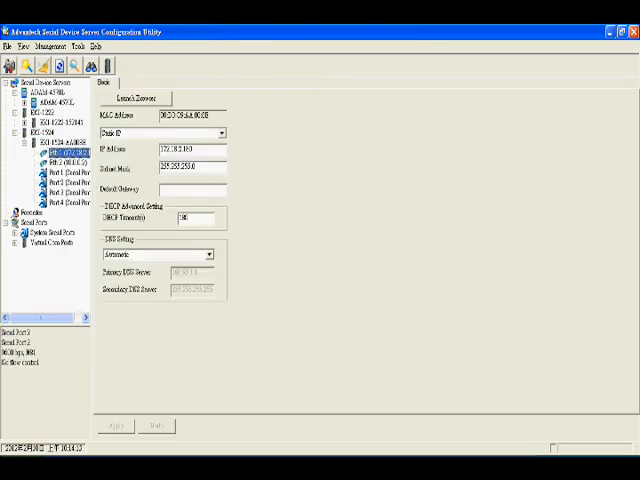
click(64, 160)
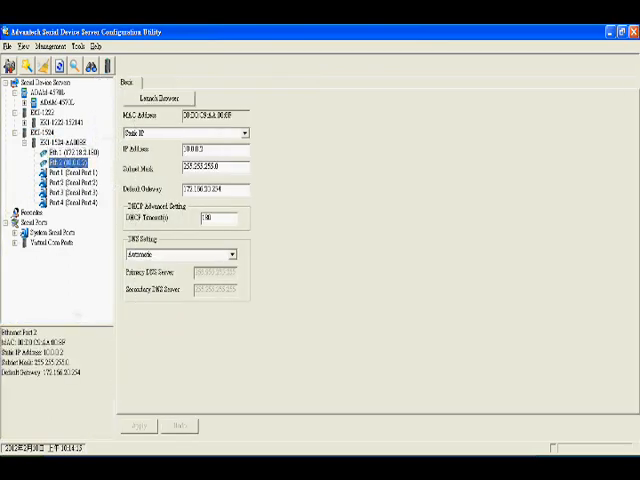
click(50, 142)
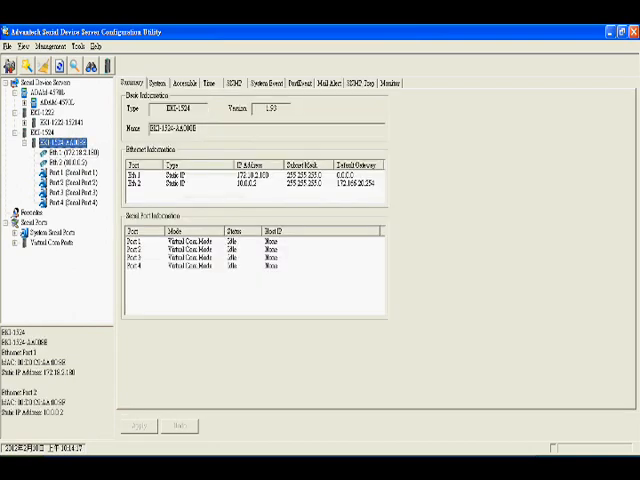
Start Batch Automatic Mapping for the device server and choose COM15 as the starting COM port.
right_click(58, 140)
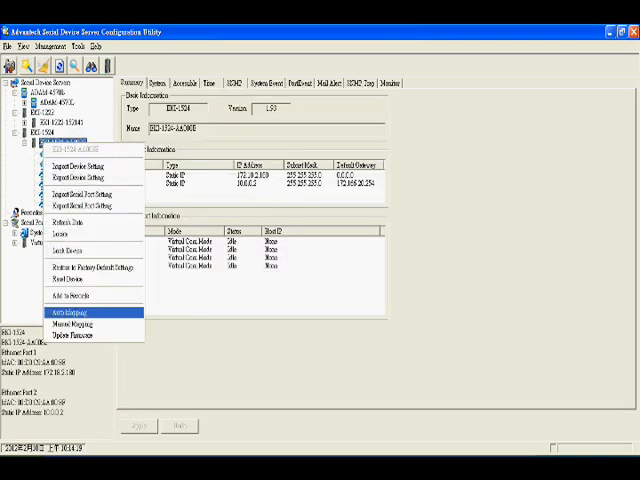
click(62, 312)
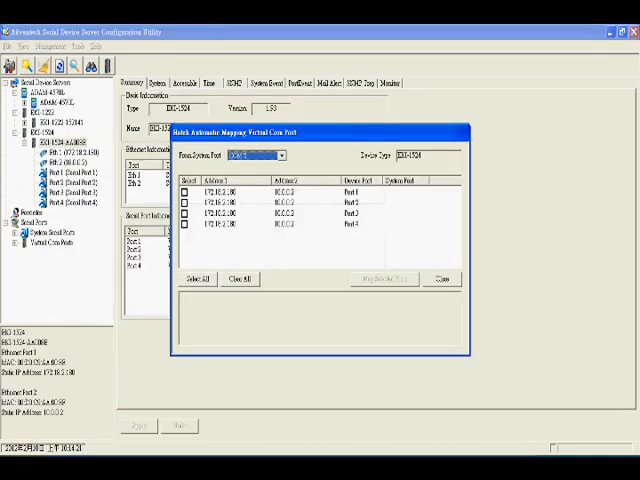
click(284, 156)
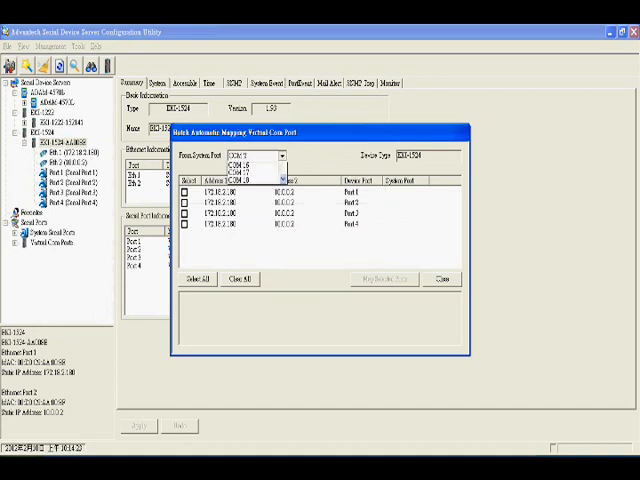
click(284, 156)
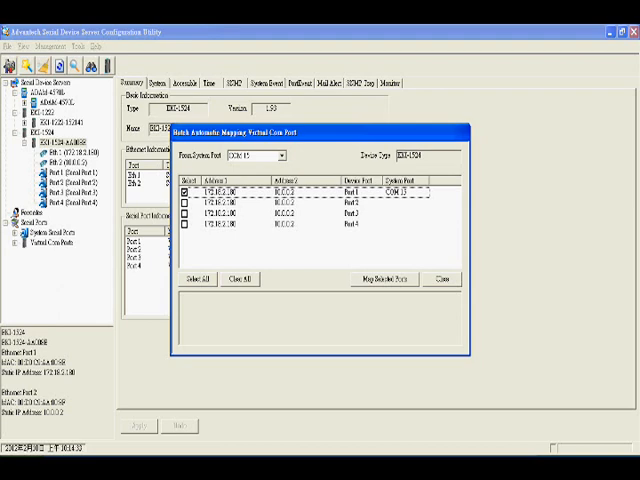
Map the checked Port 1 to virtual COM15 and close the batch mapping window.
click(384, 280)
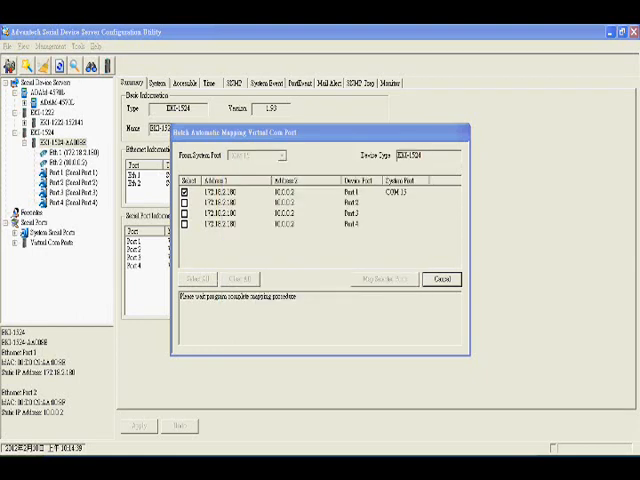
click(388, 280)
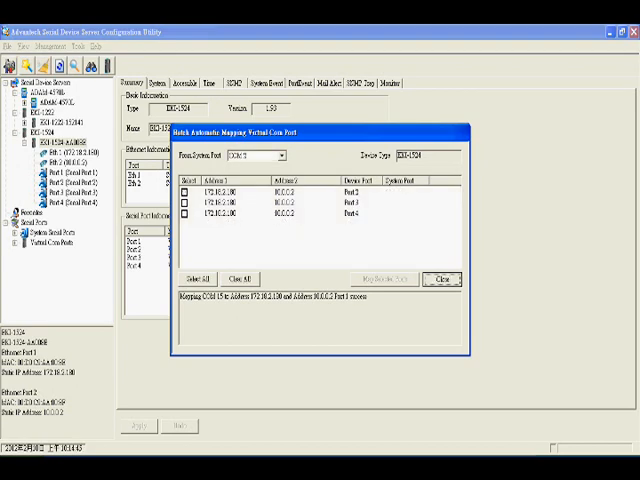
click(440, 280)
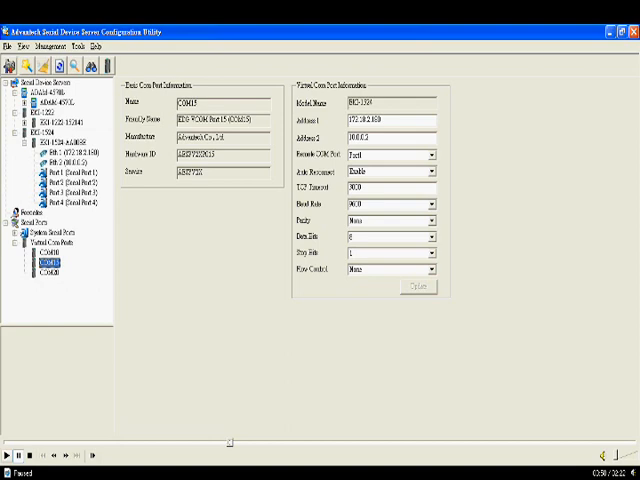
Select the new COM15 entry under Default ComPort to view its basic and virtual port information.
click(12, 452)
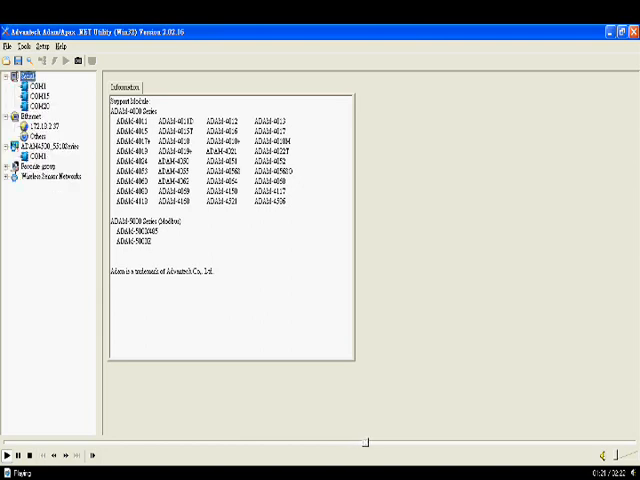
Select COM15 under the Serial node in ADAM .NET Utility to show its Setting tab.
click(40, 94)
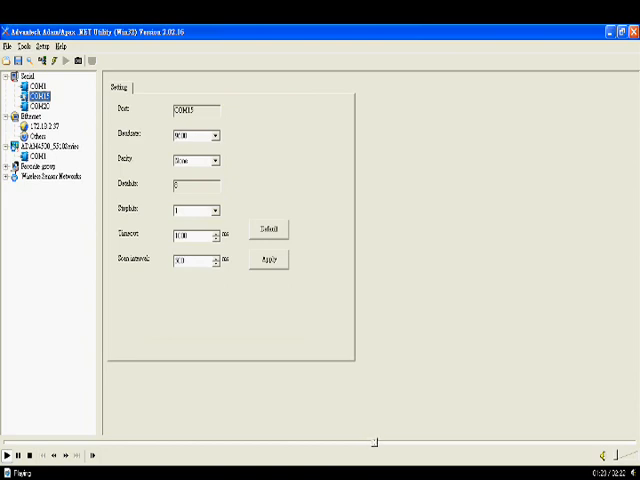
Set the COM port's baud rate and parity None, apply the settings and acknowledge the success message.
click(212, 136)
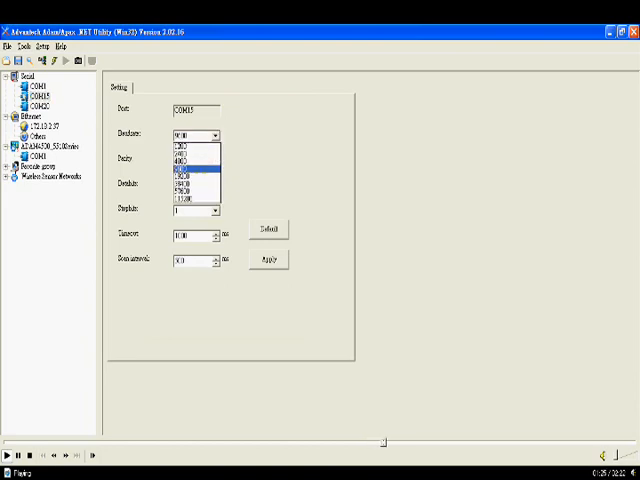
click(214, 160)
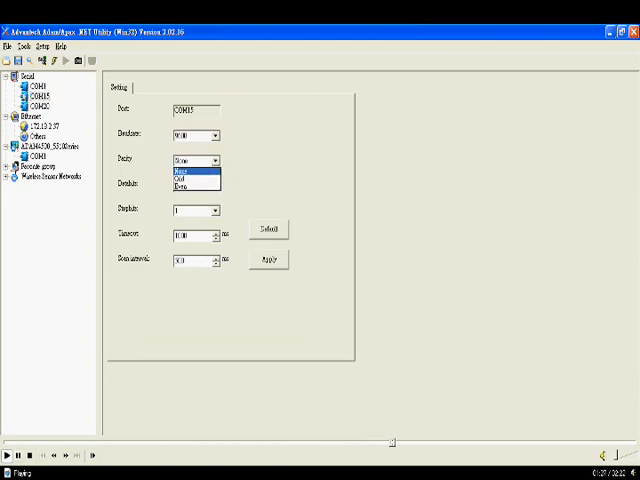
click(190, 180)
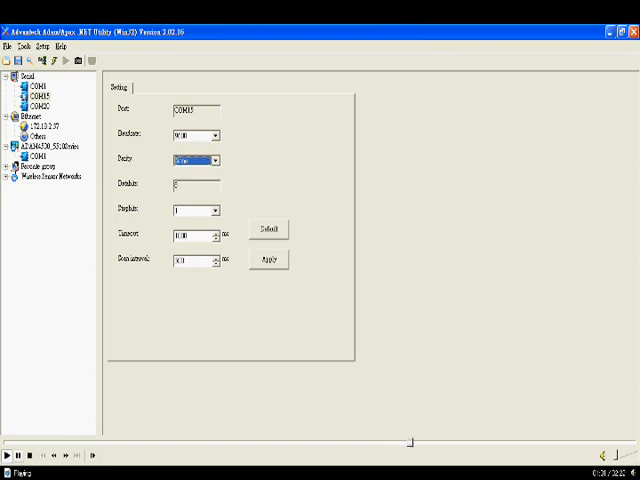
click(268, 260)
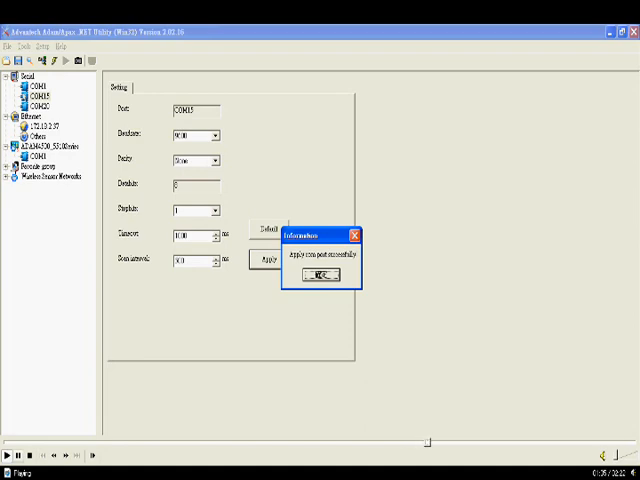
click(316, 276)
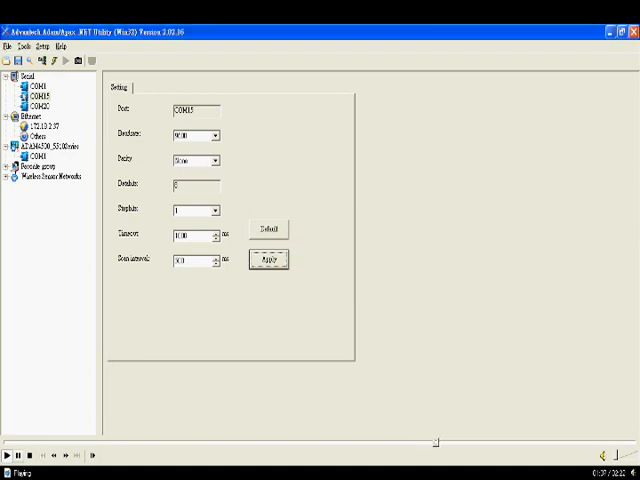